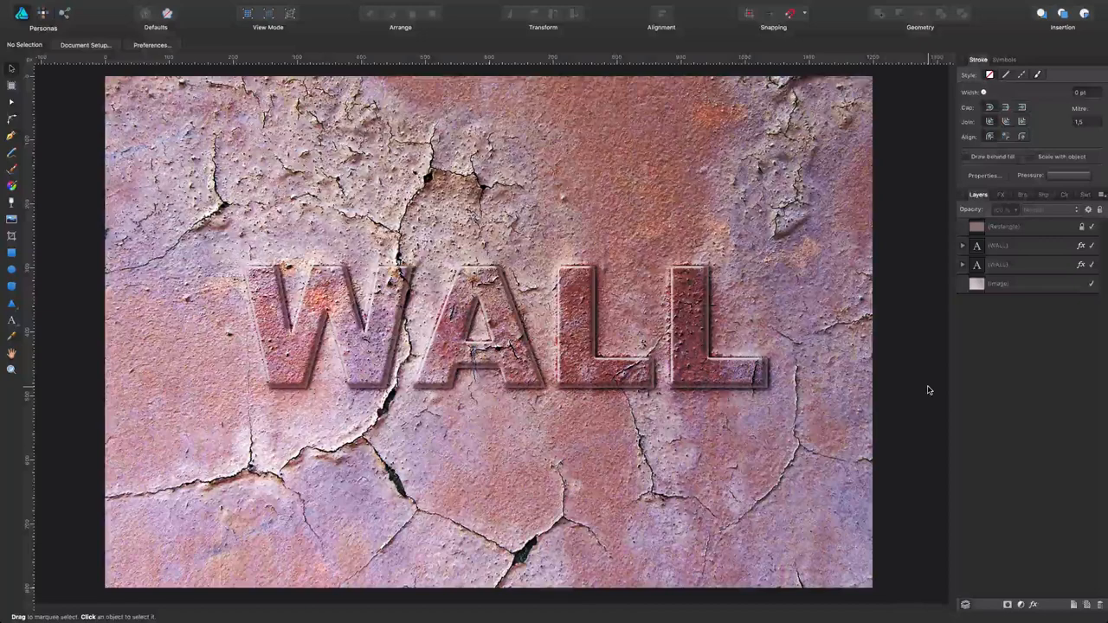
Edit both stacked WALL layers to read TEXT, then show the saved styles
left_click(1006, 245)
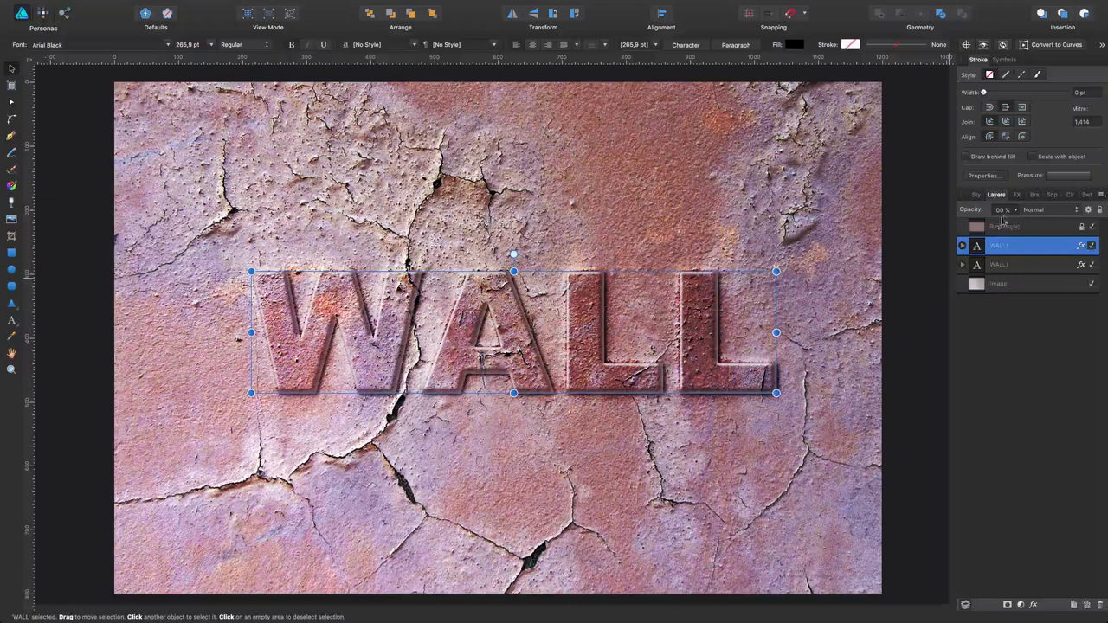
left_click(1016, 194)
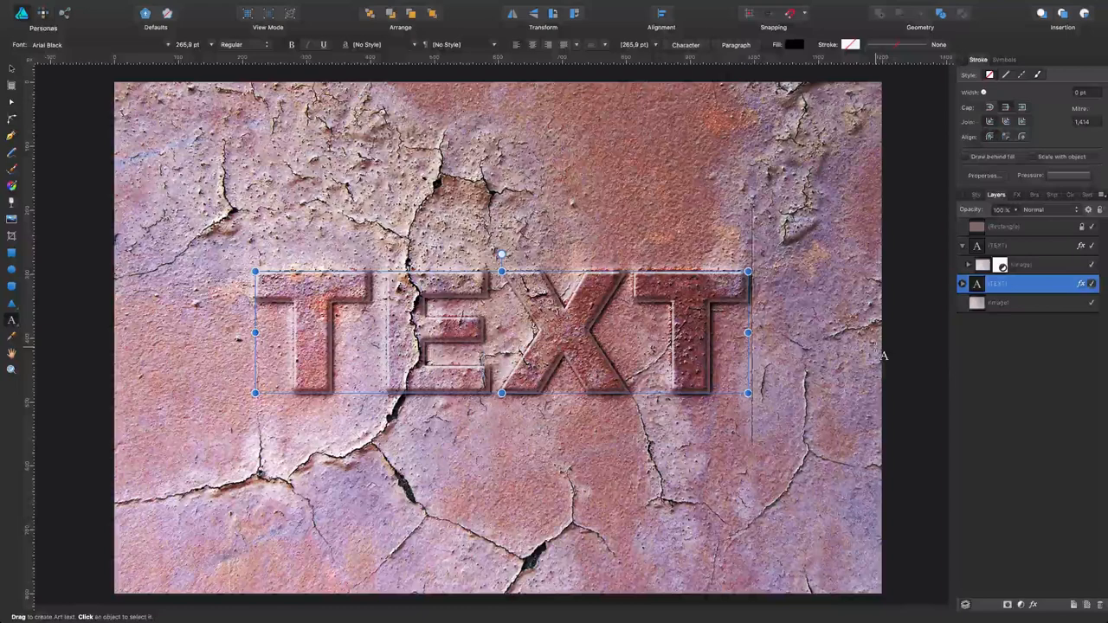
left_click(975, 194)
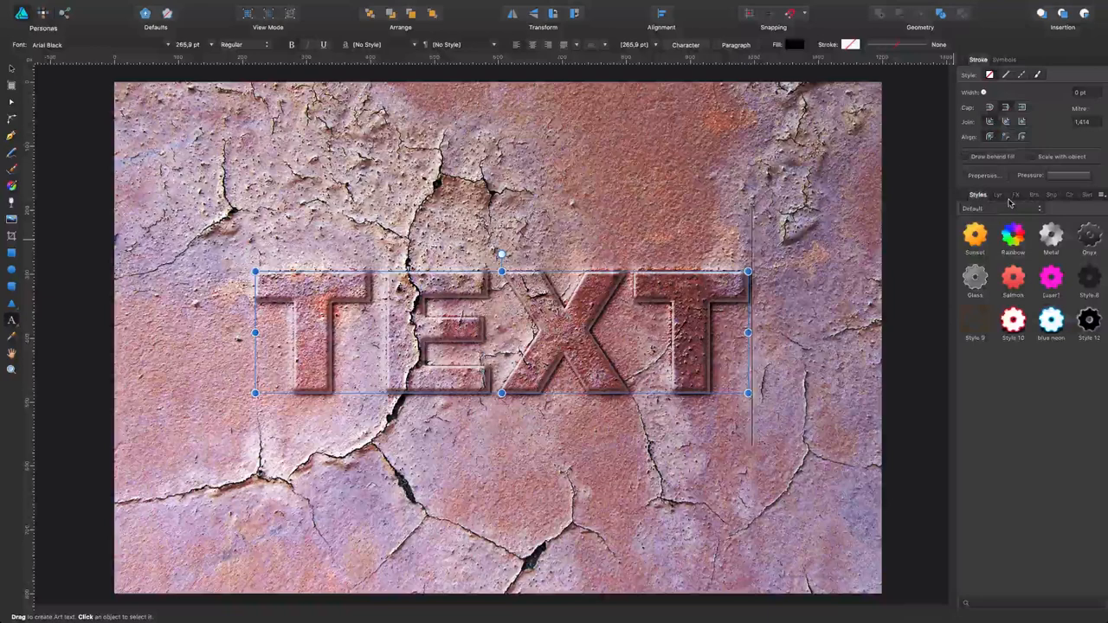
Restore the lettering to WALL and select the locked Colour Burn rectangle in Layers
left_click(1016, 194)
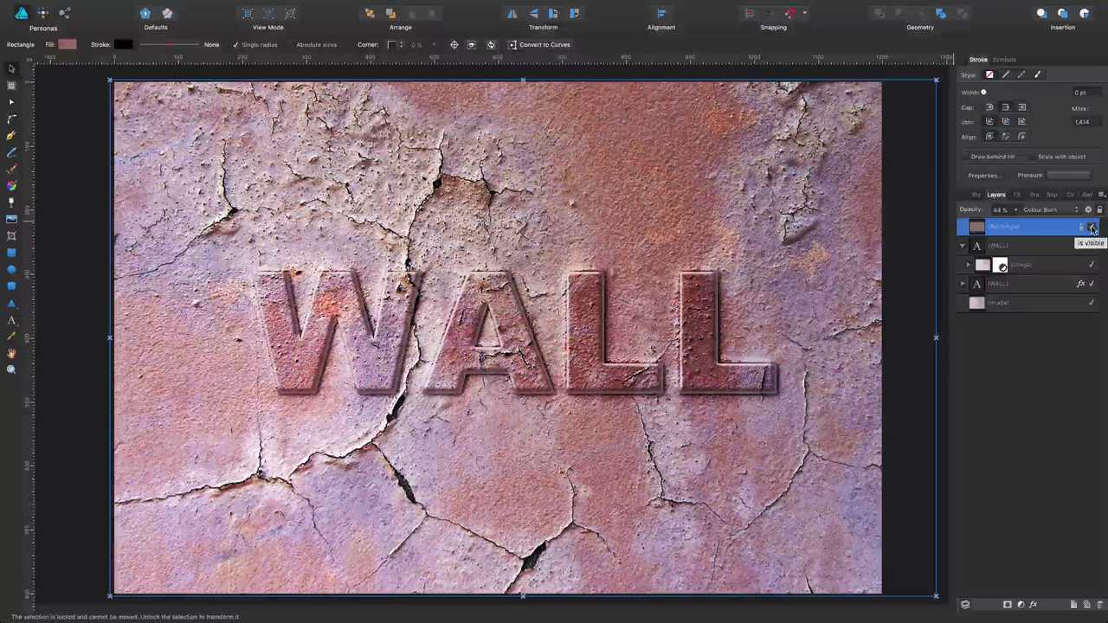
left_click(1092, 227)
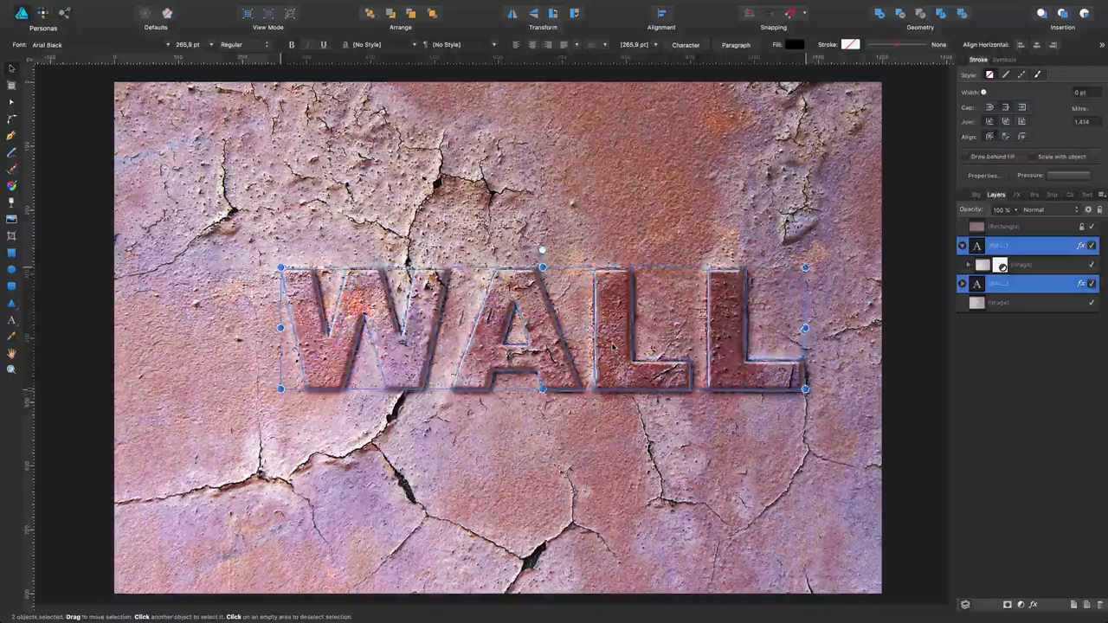
left_click(1016, 304)
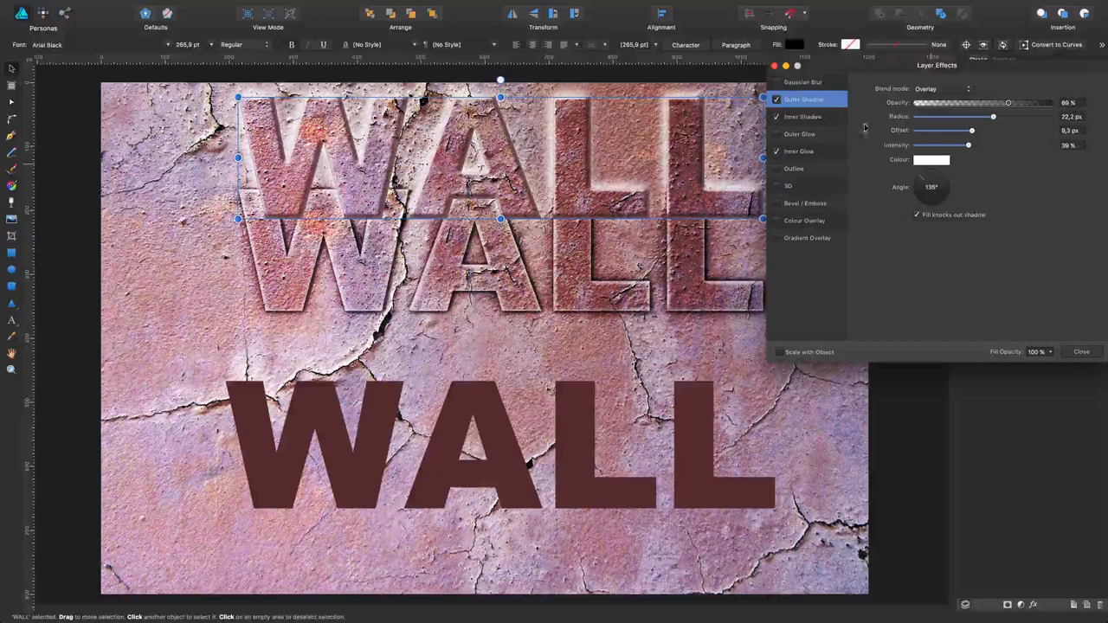
Review the top WALL copy's inner glow settings in its layer effects
left_click(799, 151)
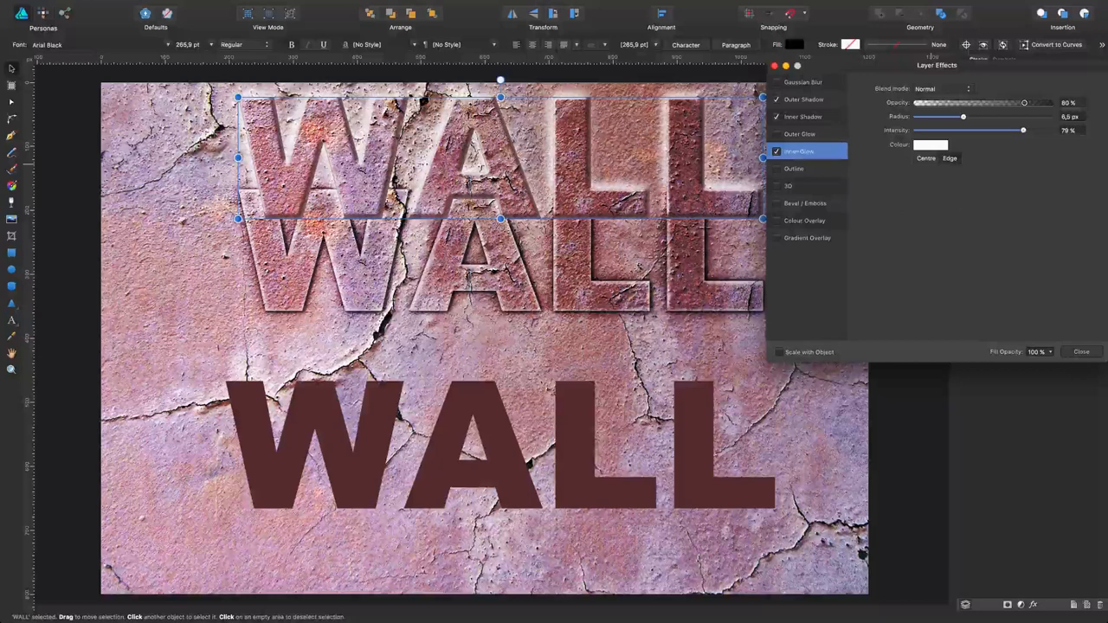
Return to the outer shadow settings: overlay blend, 69% opacity, 22.2 px radius
left_click(808, 98)
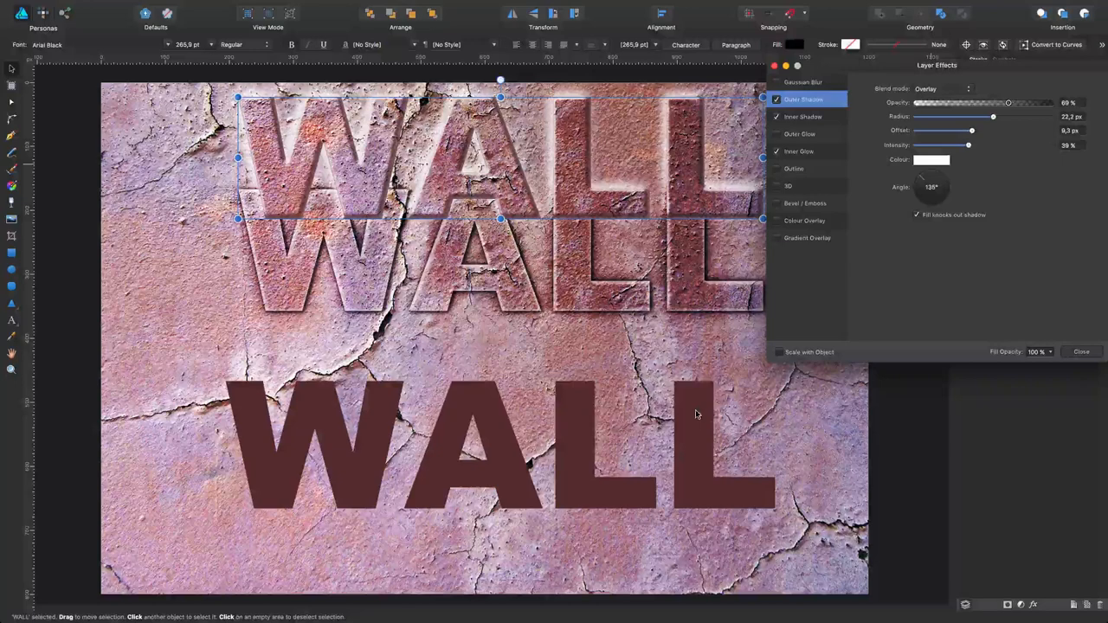
Enable an inner shadow and a white 80% inner glow at 6.5 px on the top WALL copy
left_click(1082, 352)
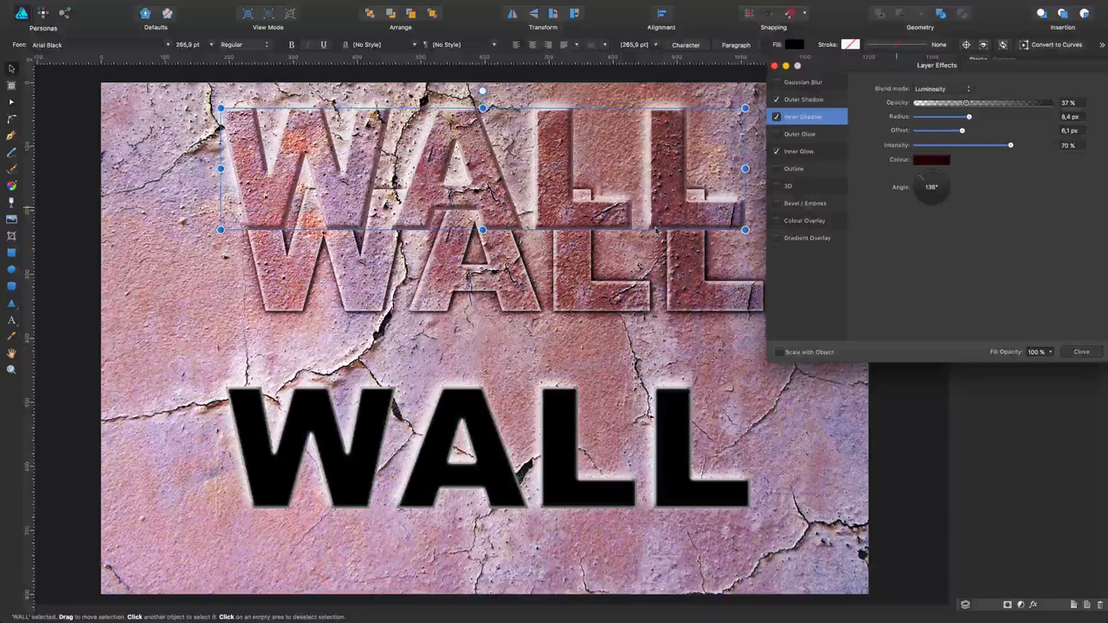
left_click(777, 117)
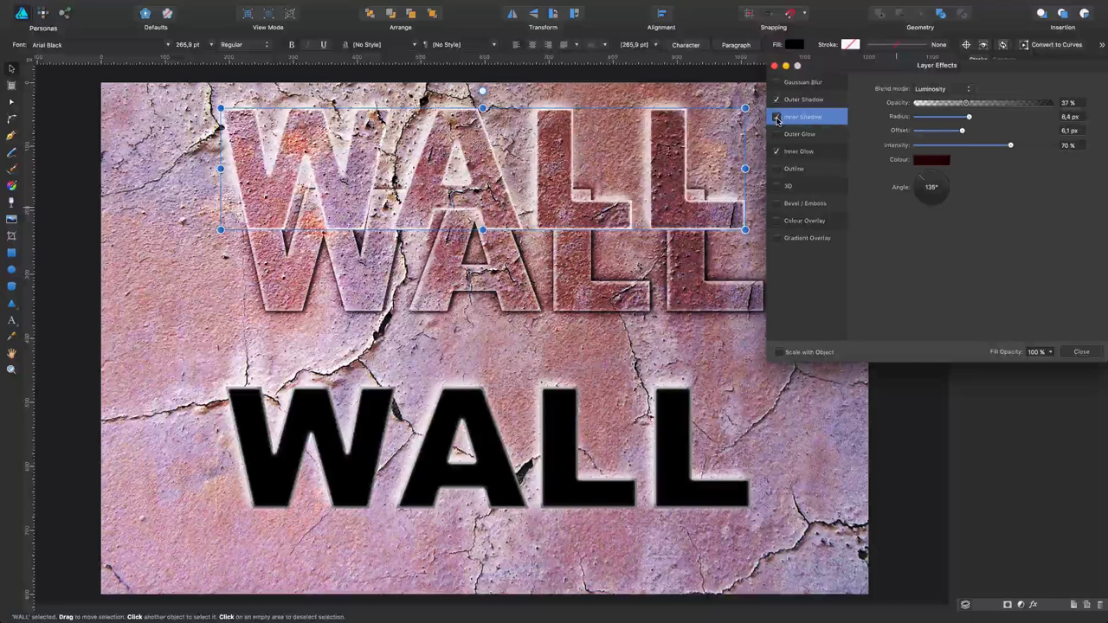
left_click(776, 116)
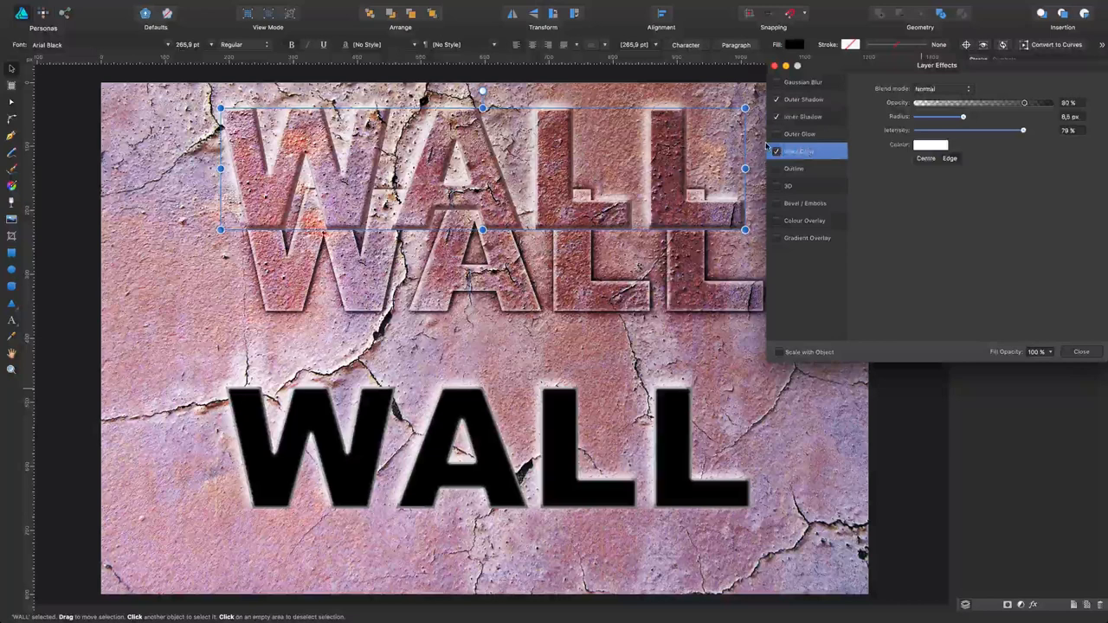
Show the middle WALL copy's outer shadow: average blend, 51% opacity, 6.6 px radius
left_click(776, 151)
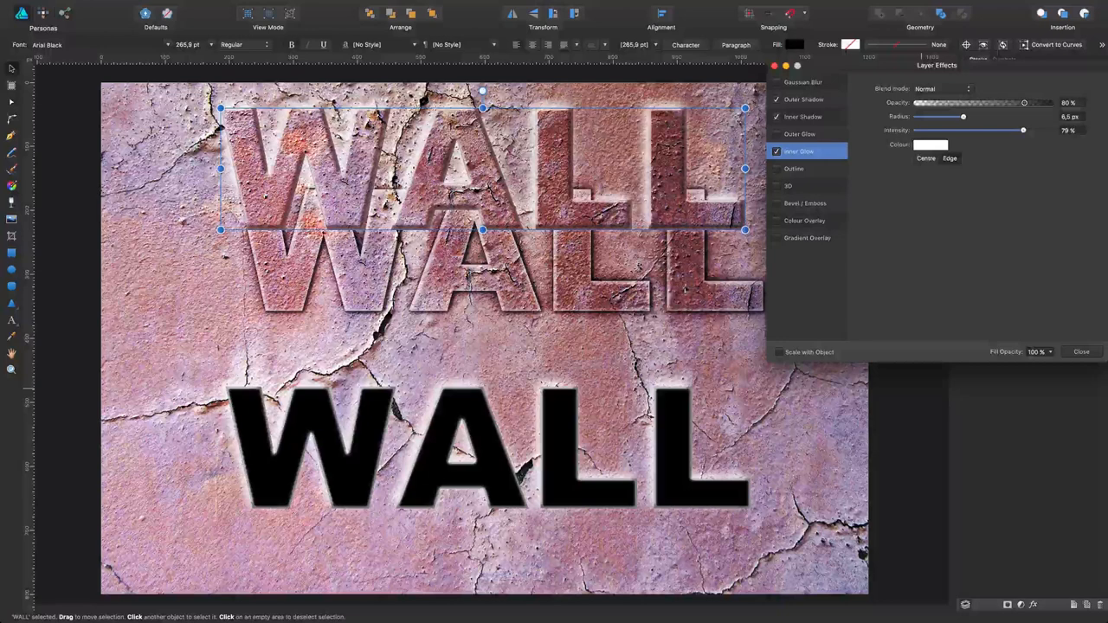
left_click(805, 99)
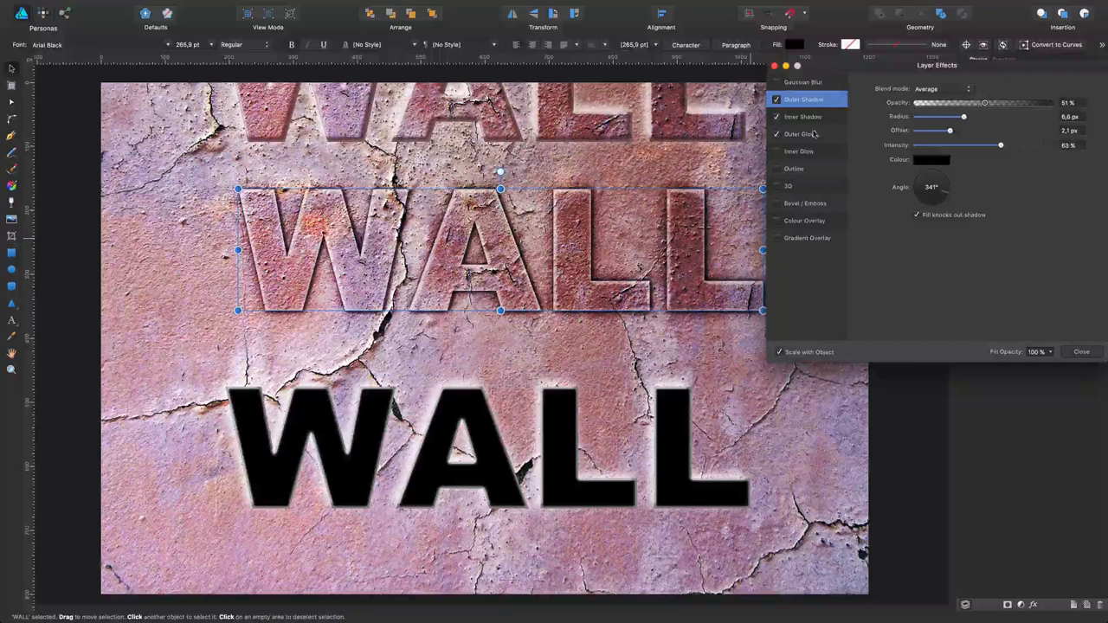
Check the middle copy's inner shadow, then close its layer effects back to the layers list
left_click(801, 116)
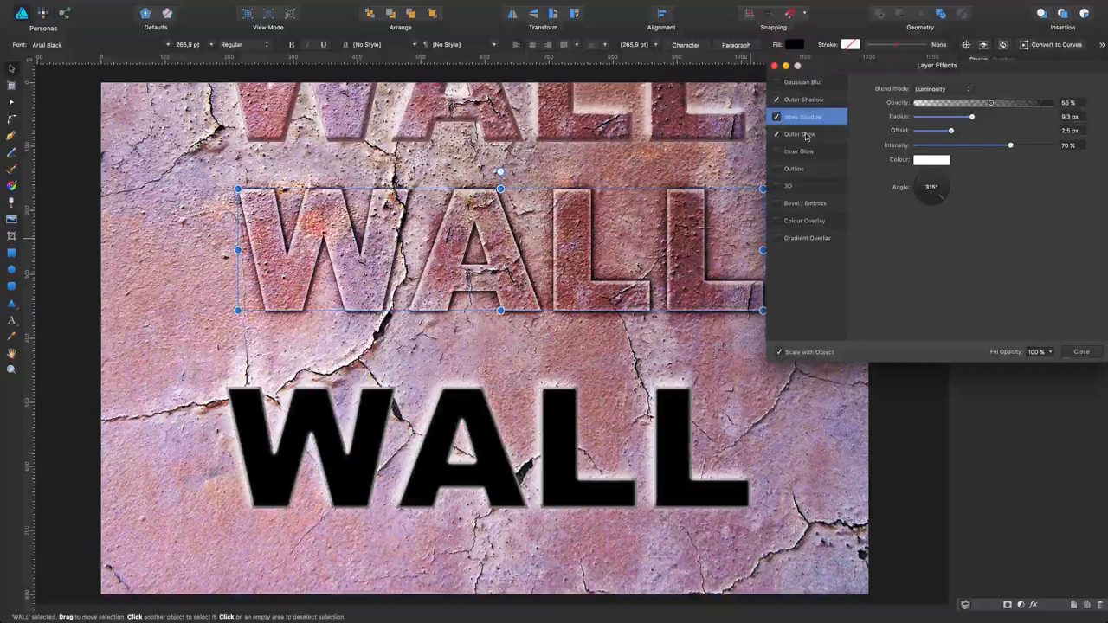
left_click(798, 134)
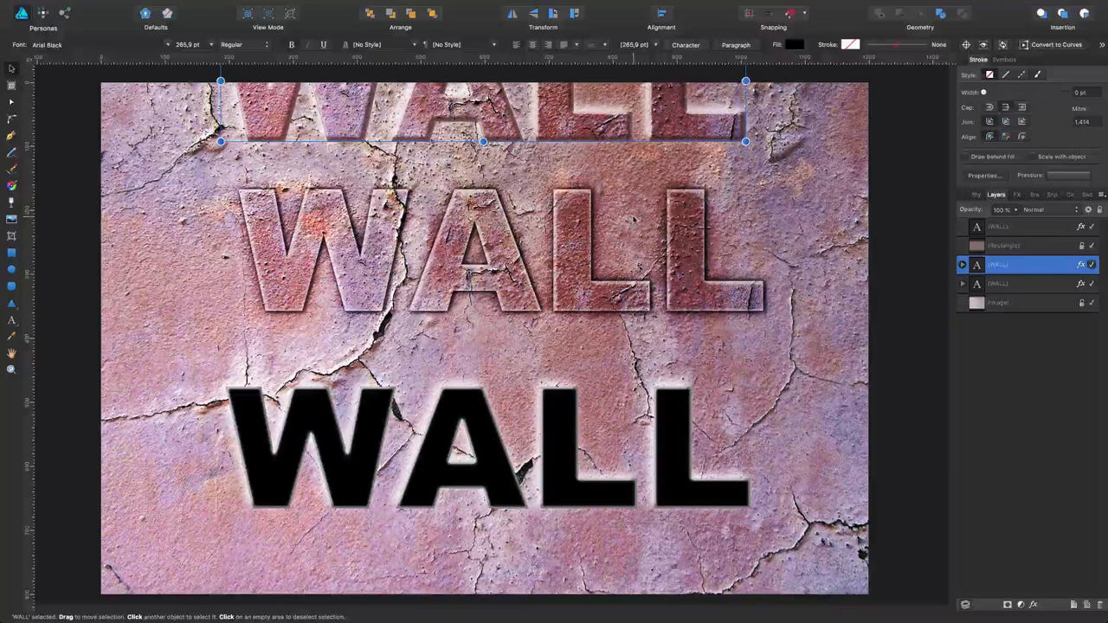
Duplicate the black WALL layer with bevelled edge and shadow effects, then select the wall image layer
left_click(468, 451)
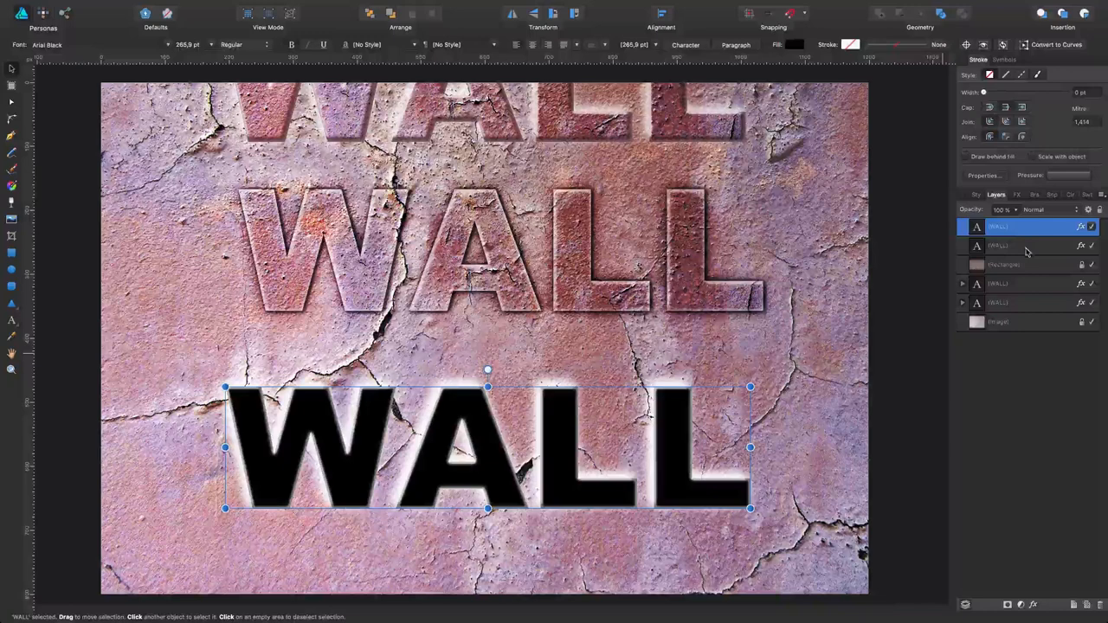
left_click(998, 303)
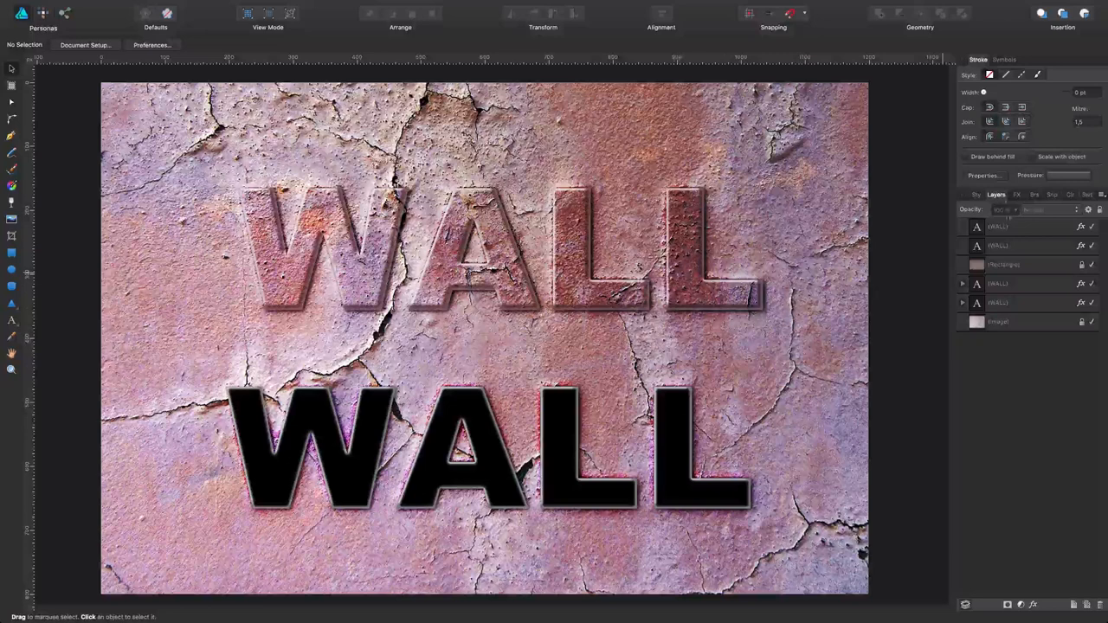
left_click(1003, 322)
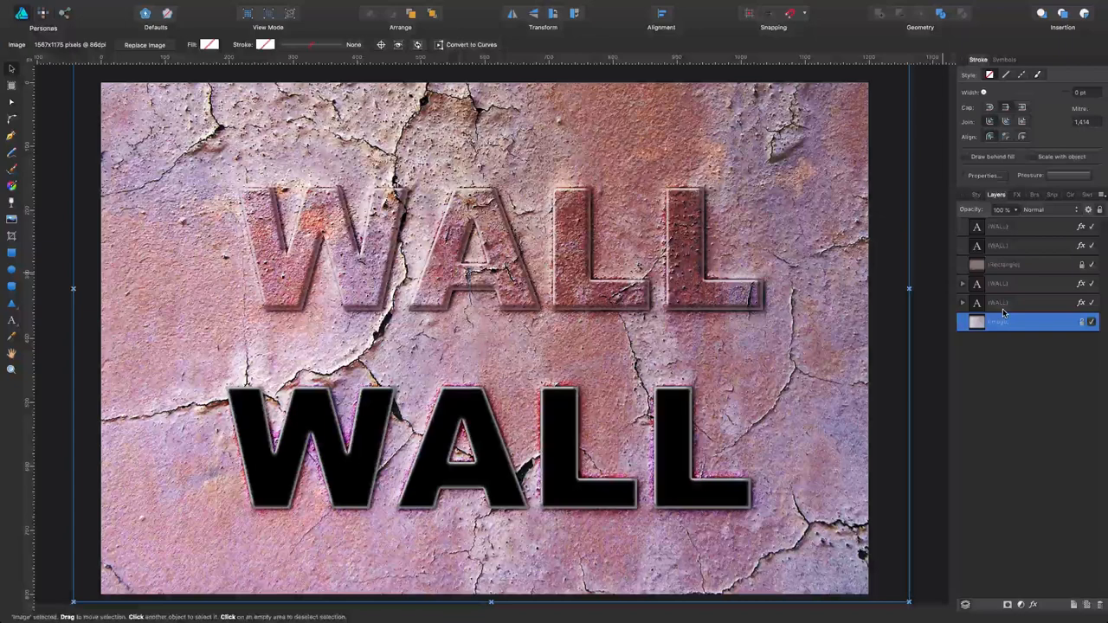